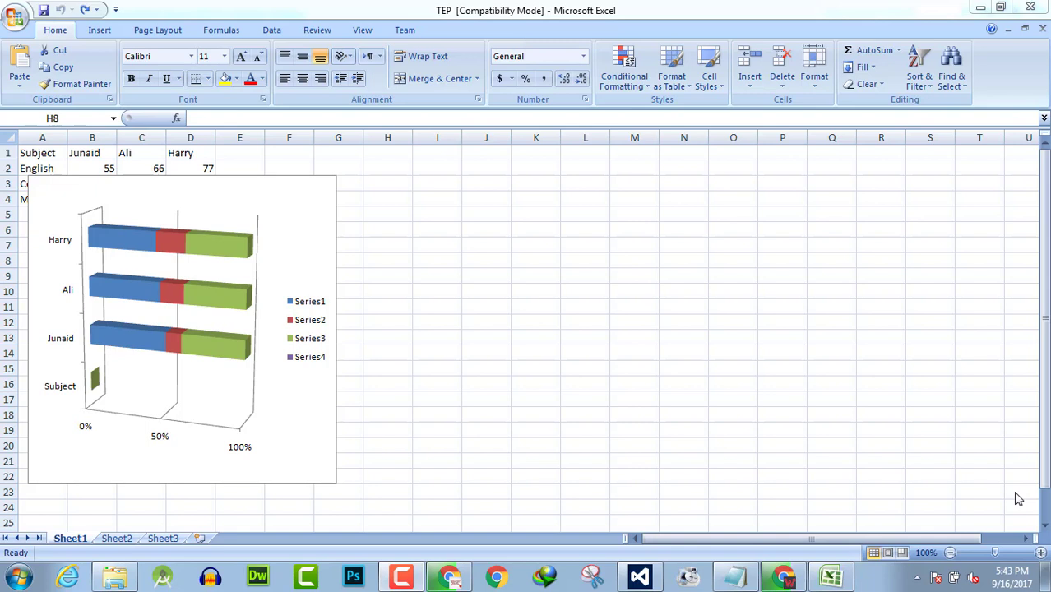
pyautogui.moveTo(345, 234)
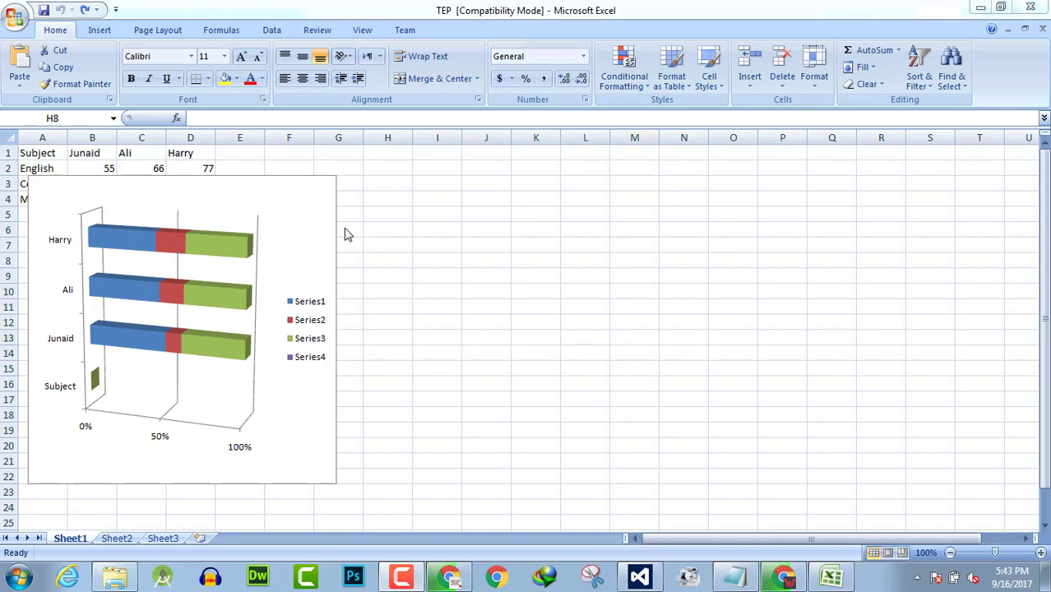
pyautogui.moveTo(259, 461)
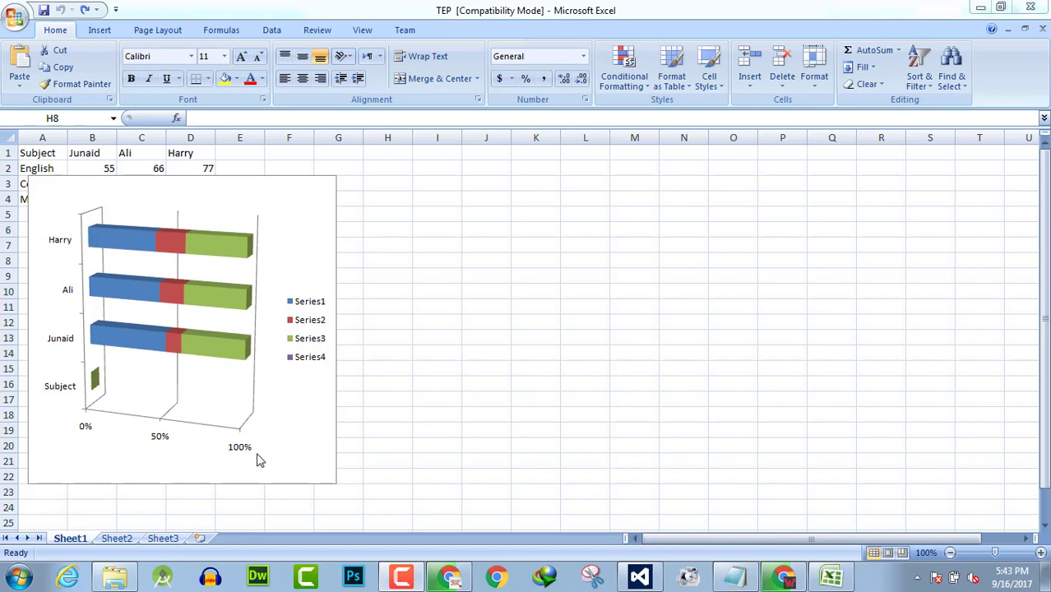
pyautogui.moveTo(321, 233)
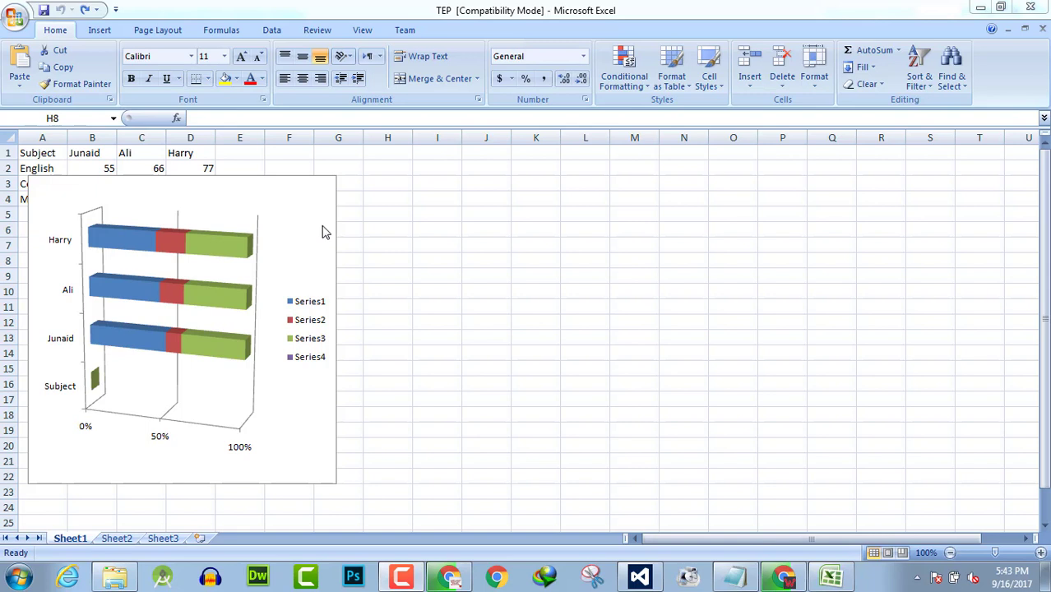
pyautogui.moveTo(517, 516)
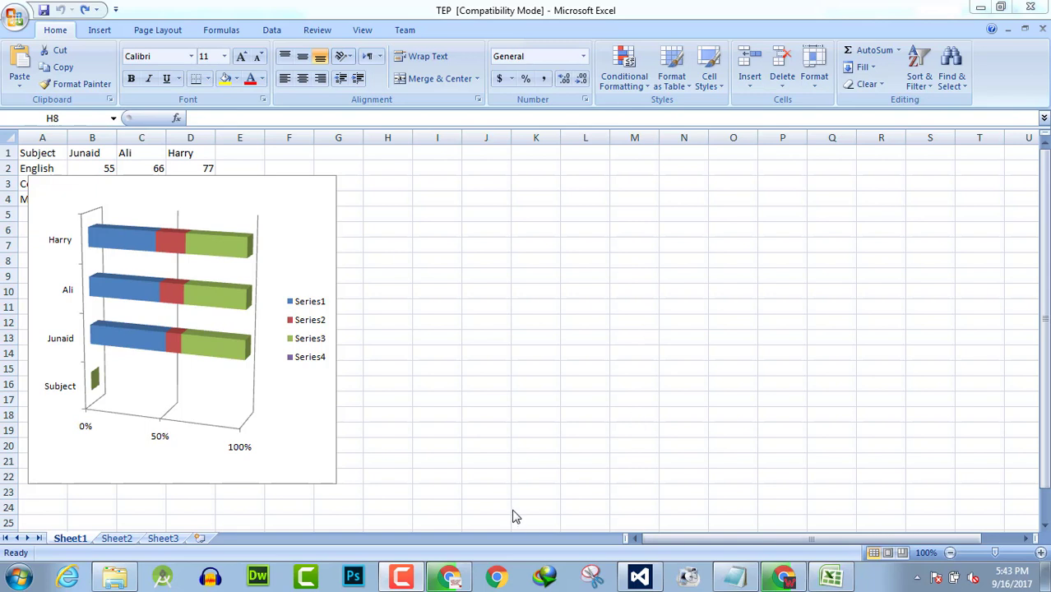
pyautogui.moveTo(526, 485)
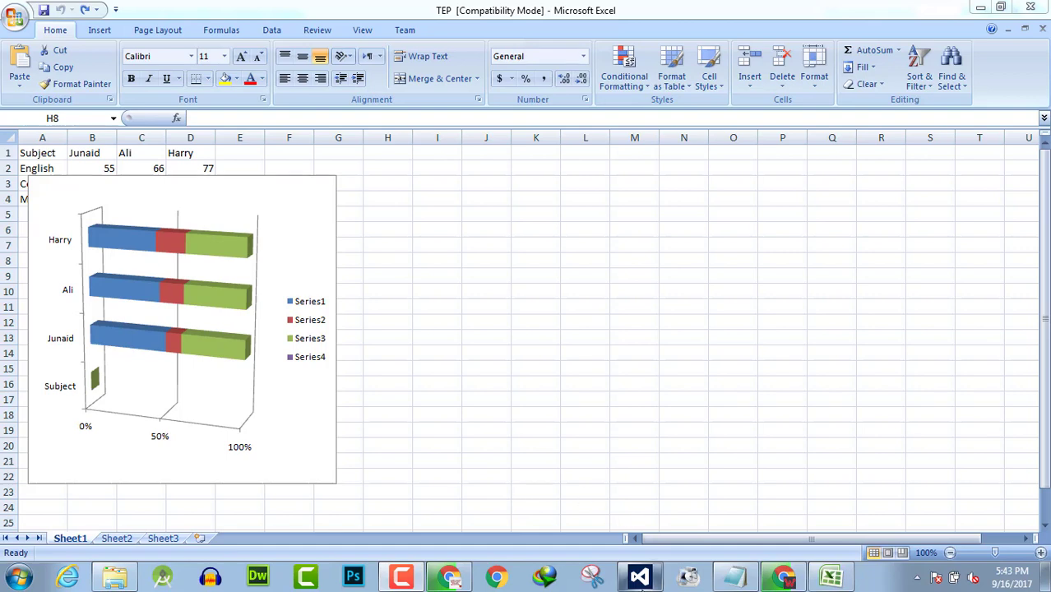
# Switch from the Excel chart back to the Visual Studio code project.
pyautogui.click(639, 575)
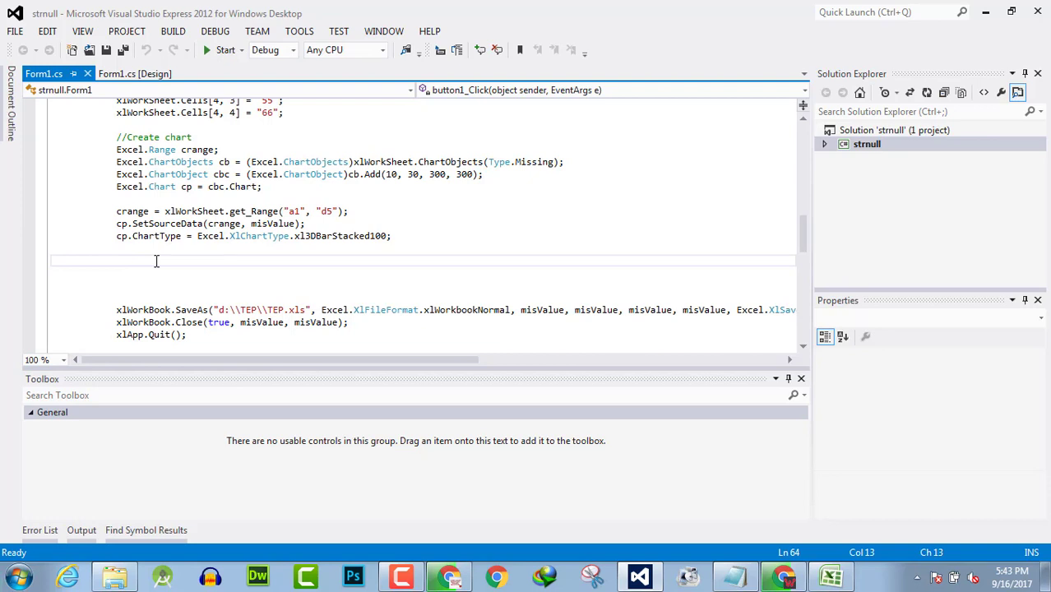
# Start writing the cp.Export call with the path d:\TEP\tep.bmp.
pyautogui.write('cp')
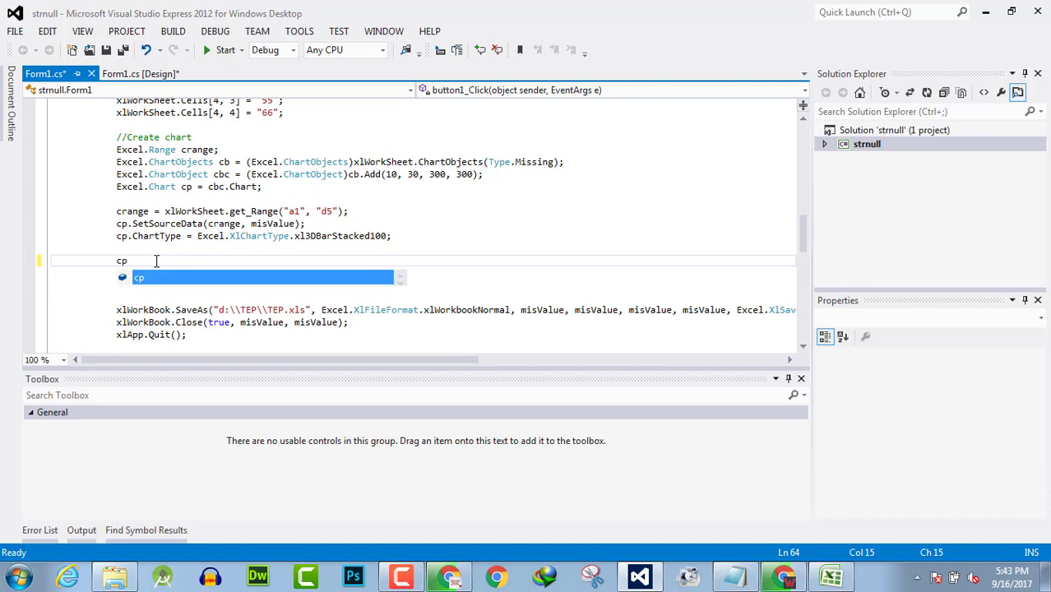
pyautogui.write('.e')
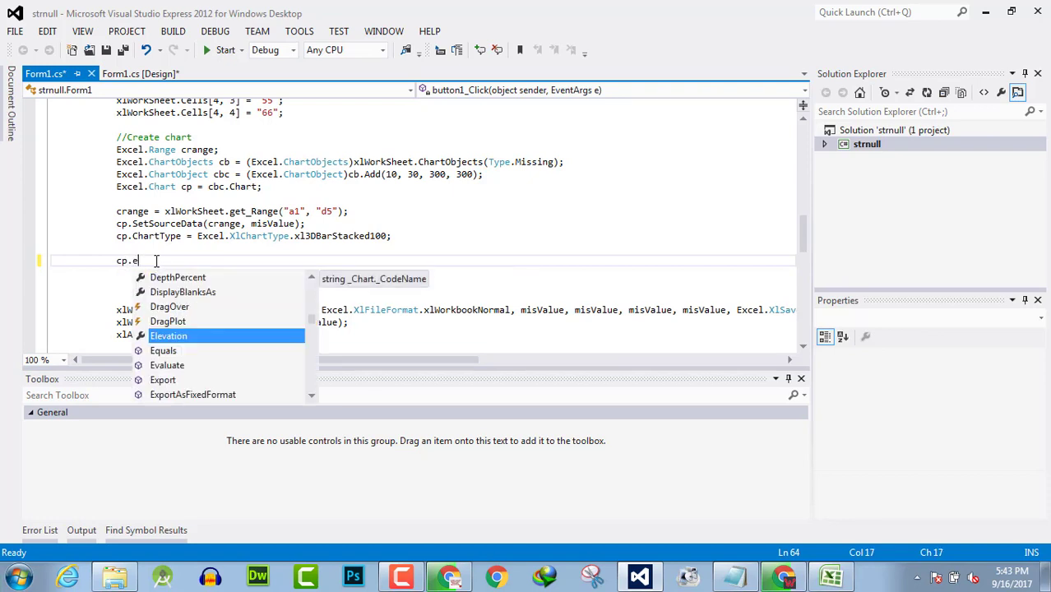
pyautogui.write('x')
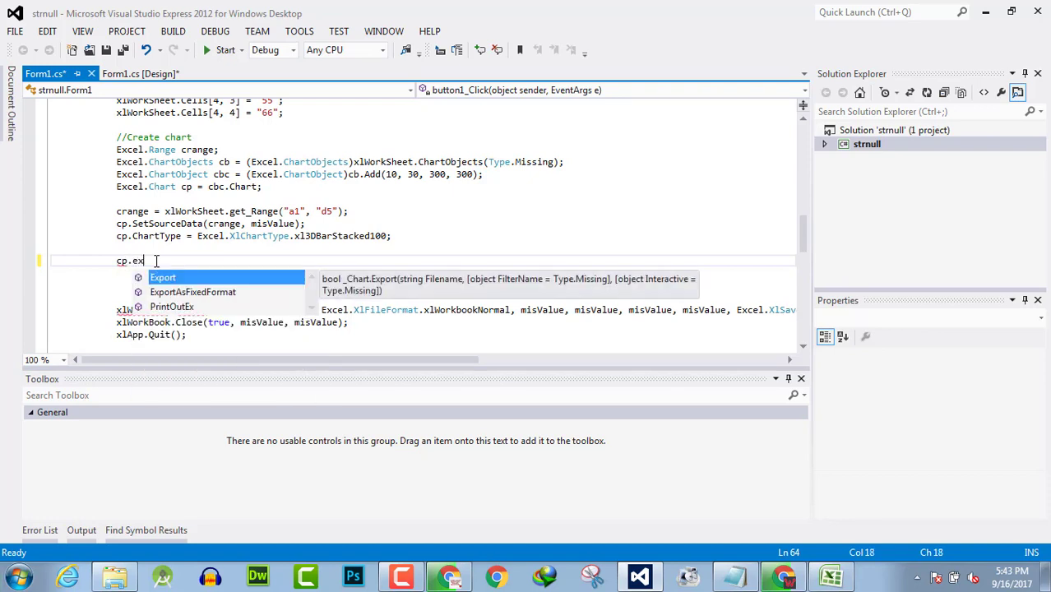
pyautogui.write('port')
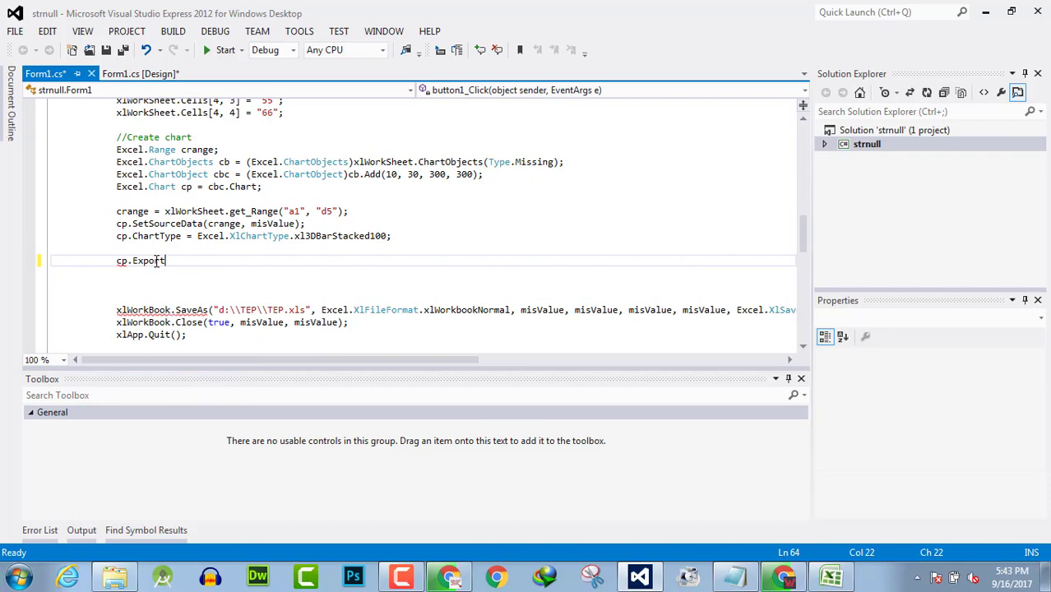
pyautogui.write('()')
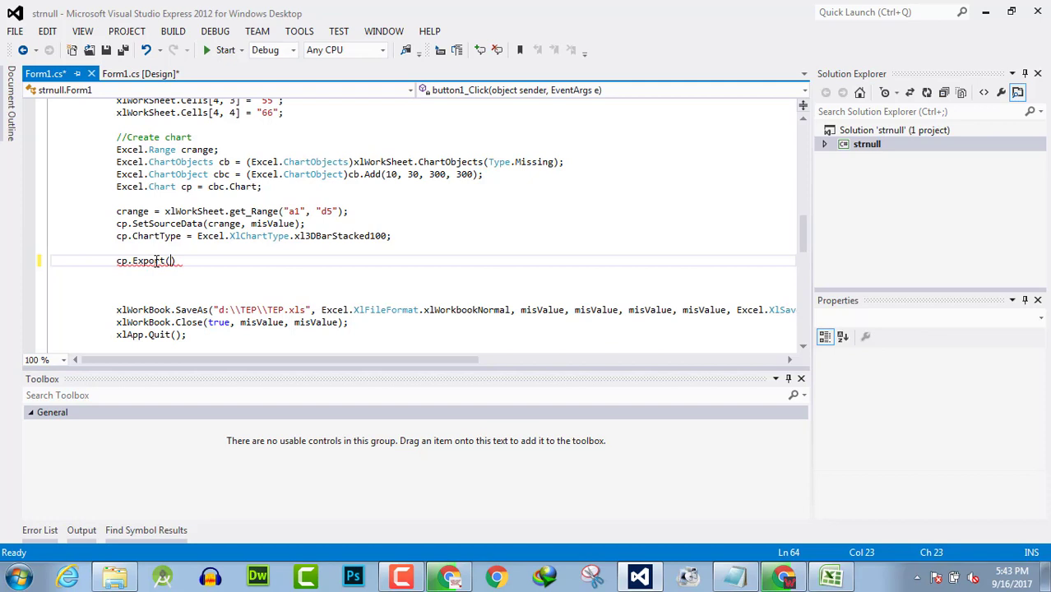
pyautogui.write('d')
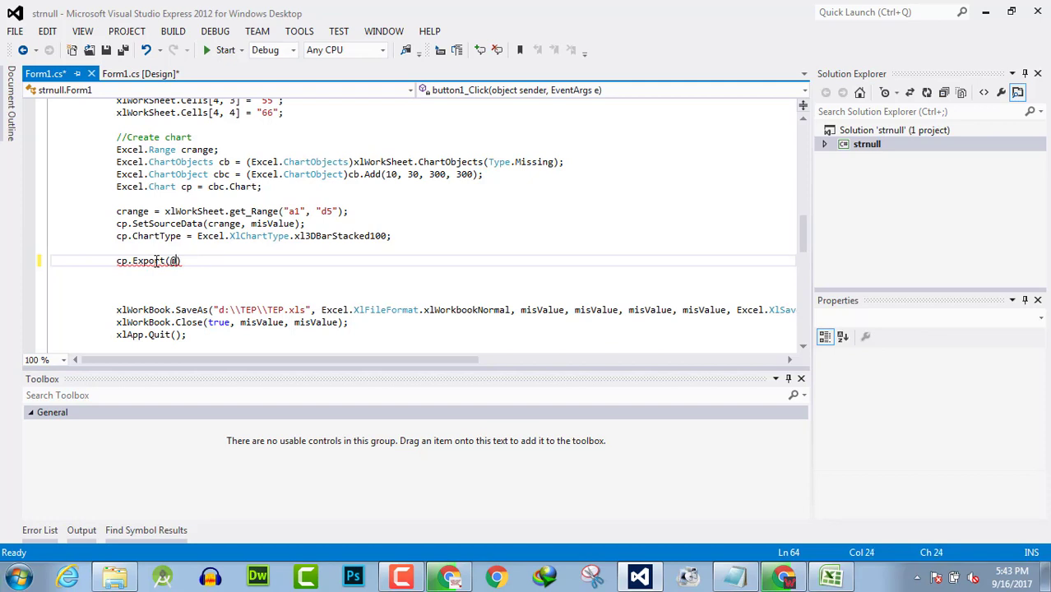
pyautogui.write('"')
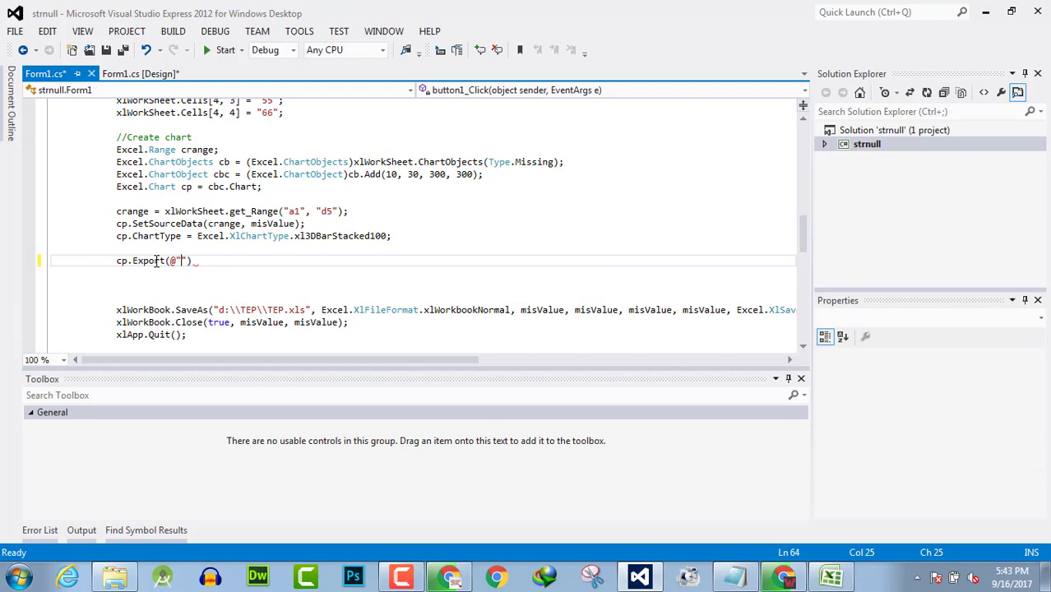
pyautogui.write('d:\\\\')
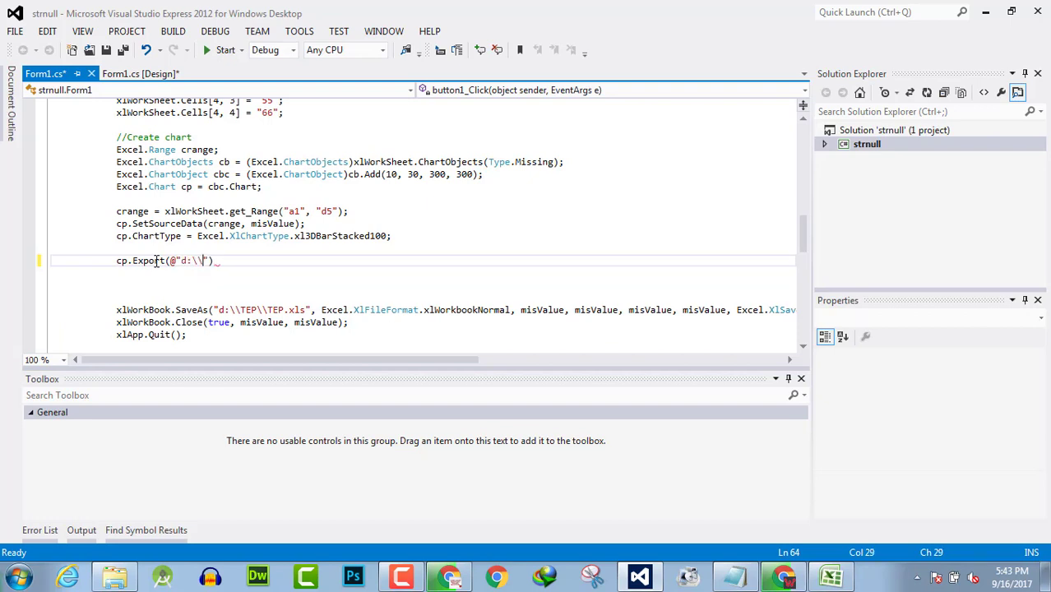
pyautogui.write('TEP\\\\')
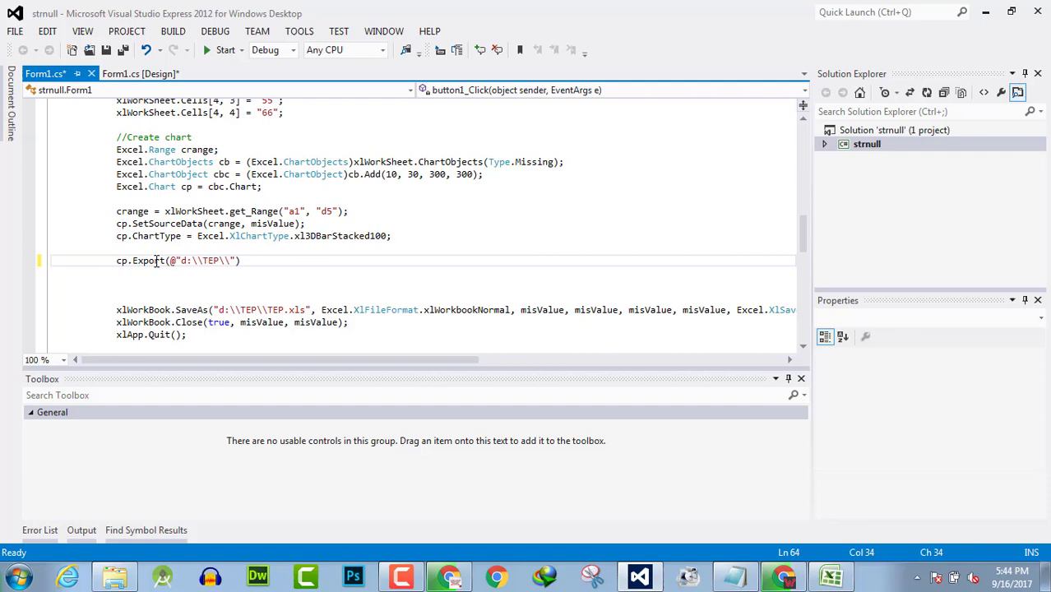
pyautogui.write('tep')
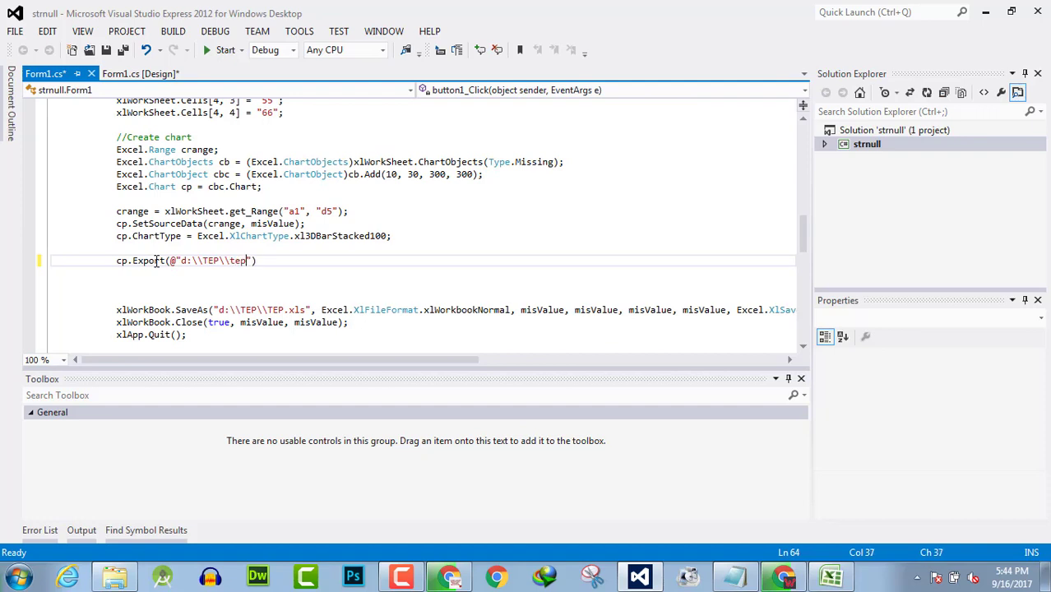
pyautogui.write('.')
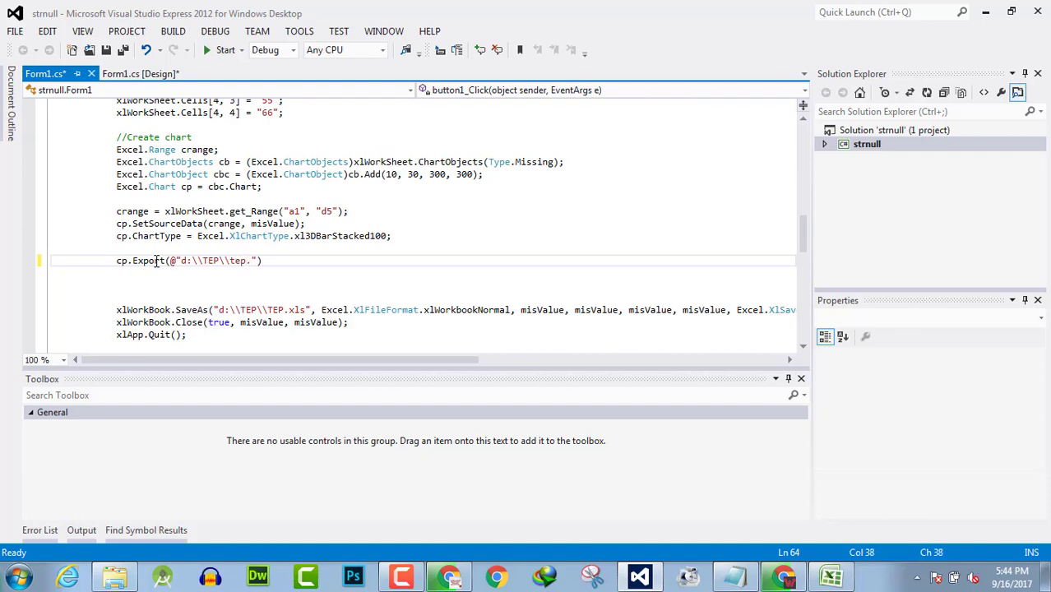
pyautogui.write('bm')
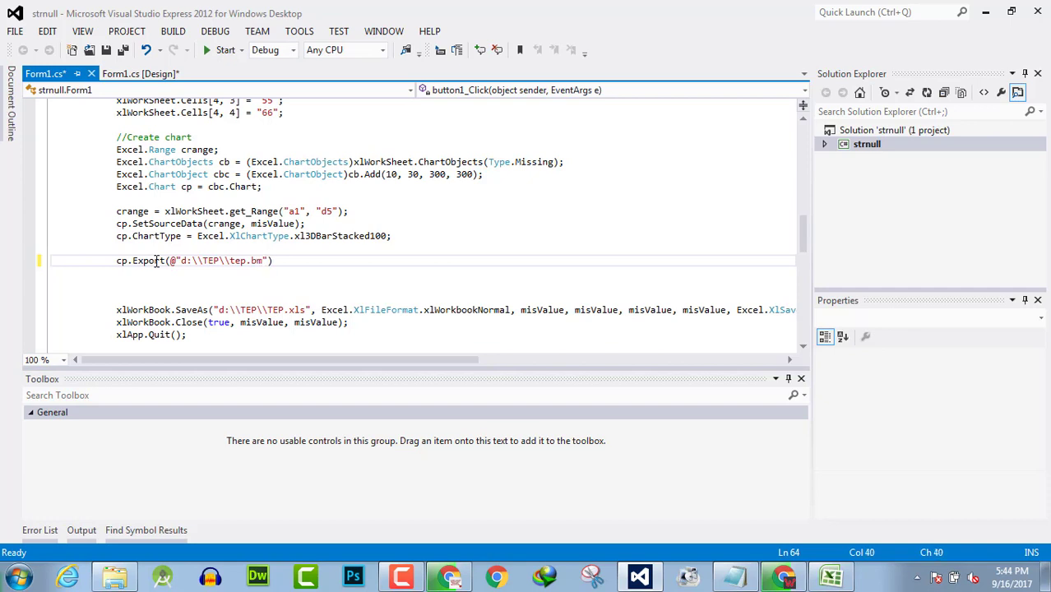
pyautogui.write('p')
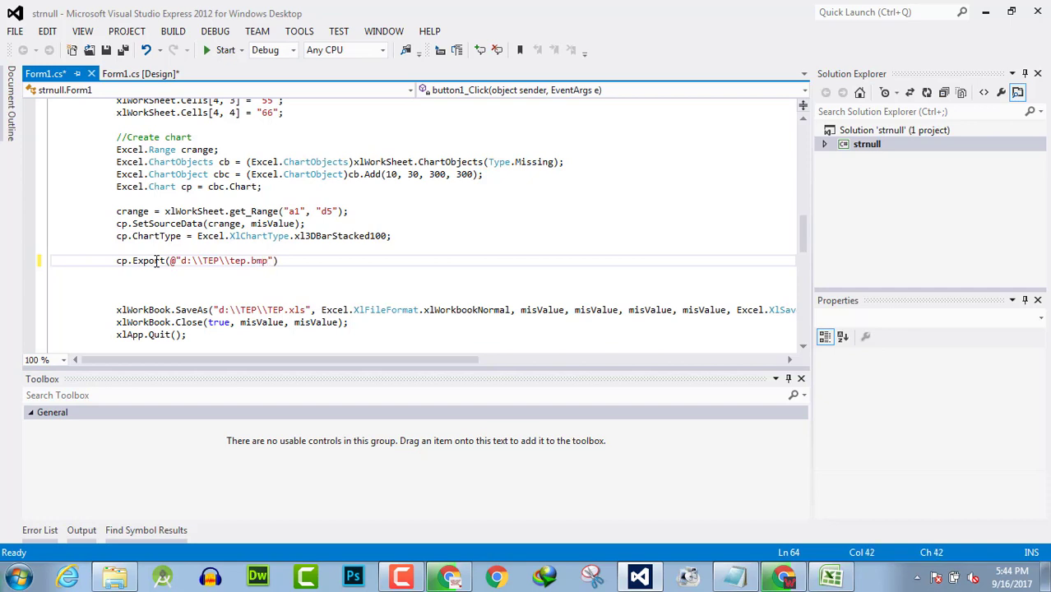
# Finish the export call with format "BMP" and misValue, then save Form1.cs.
pyautogui.write(',""')
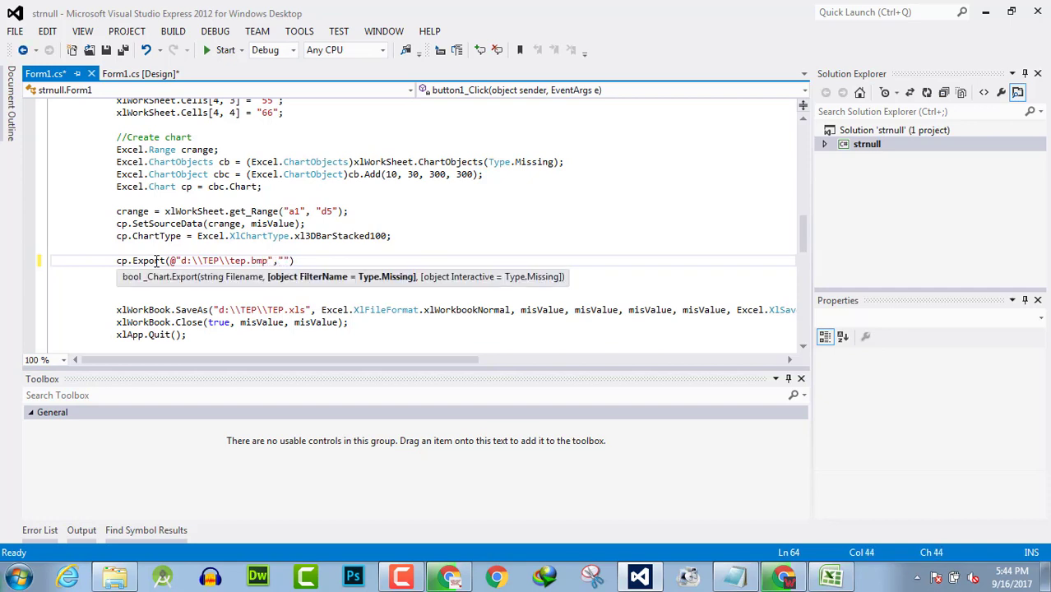
pyautogui.write('BM')
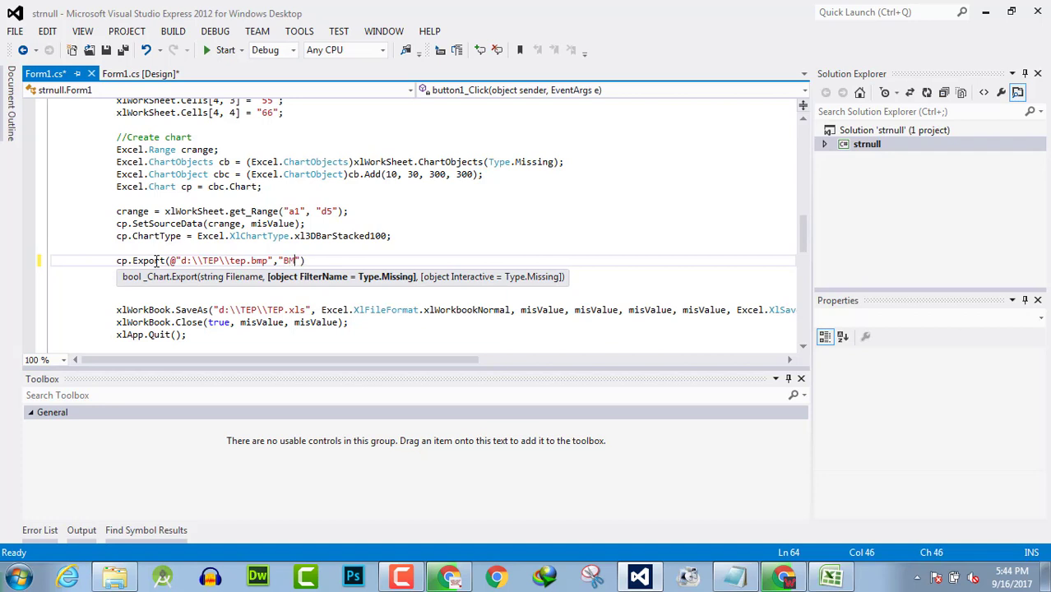
pyautogui.write('P')
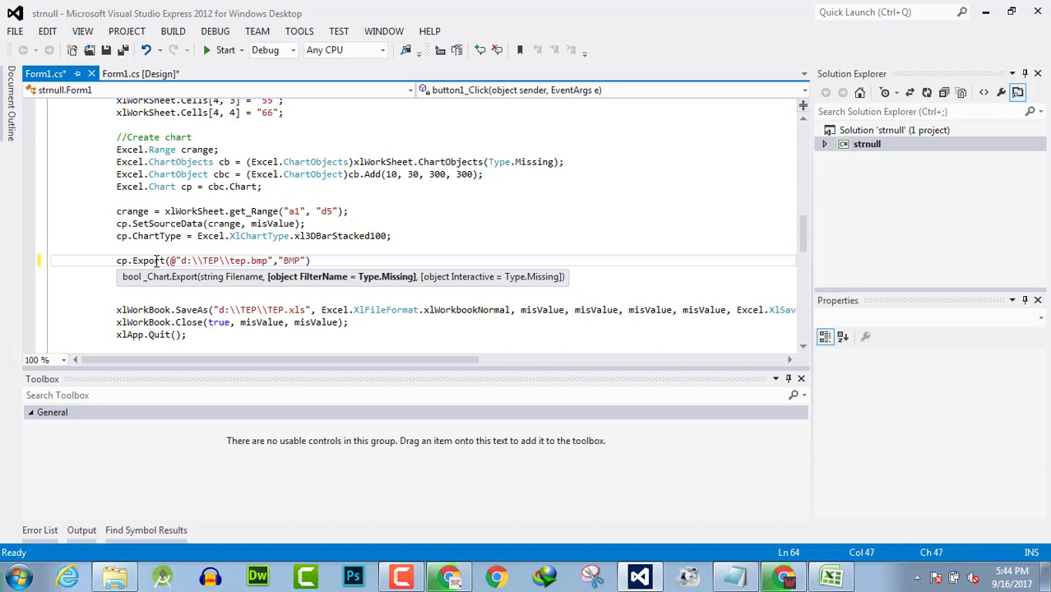
pyautogui.write('m')
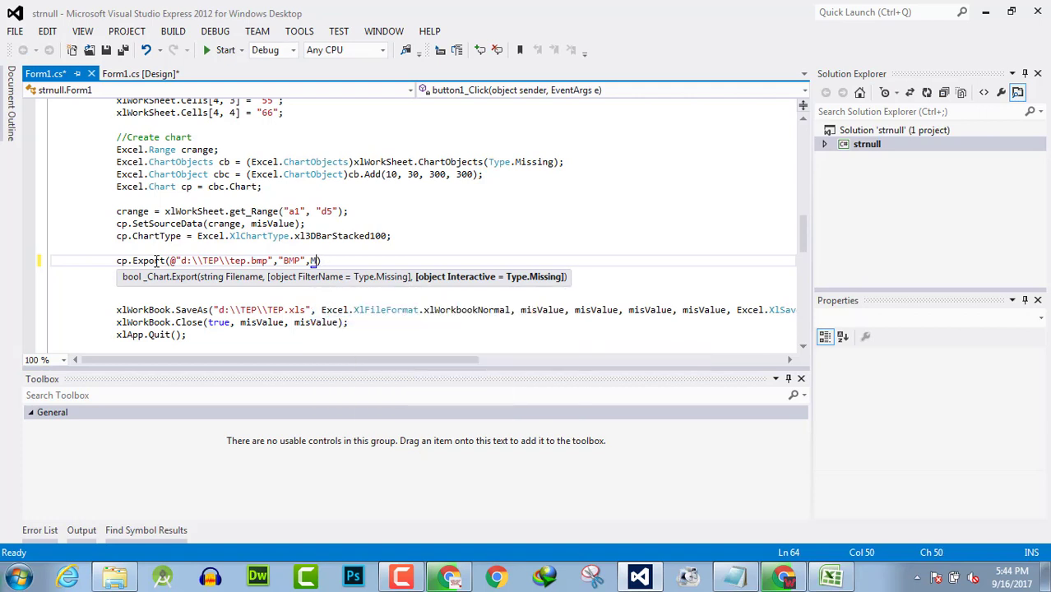
pyautogui.write('isValue')
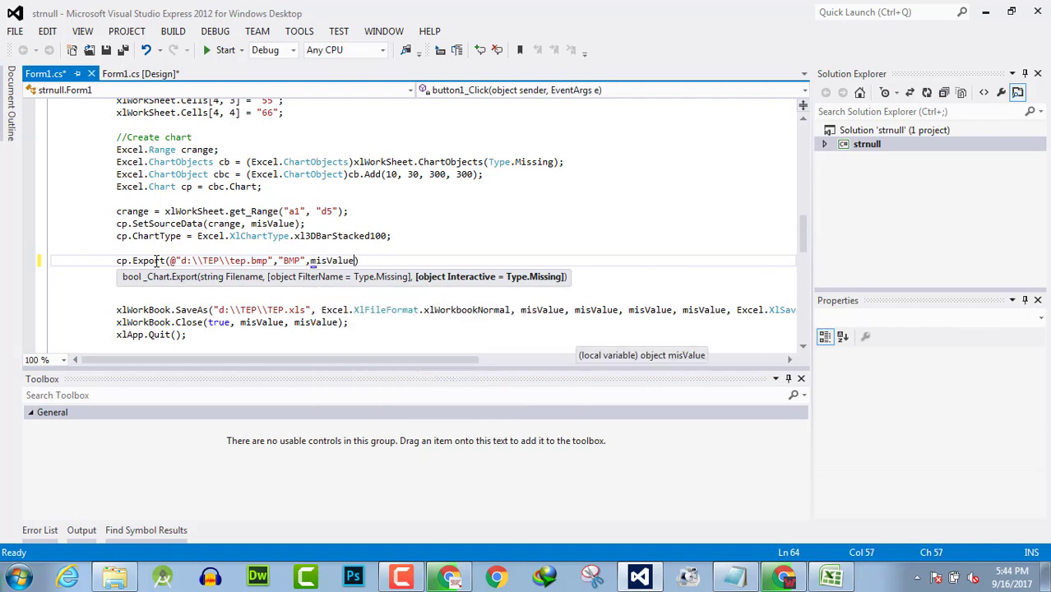
pyautogui.press('ctrl+s')
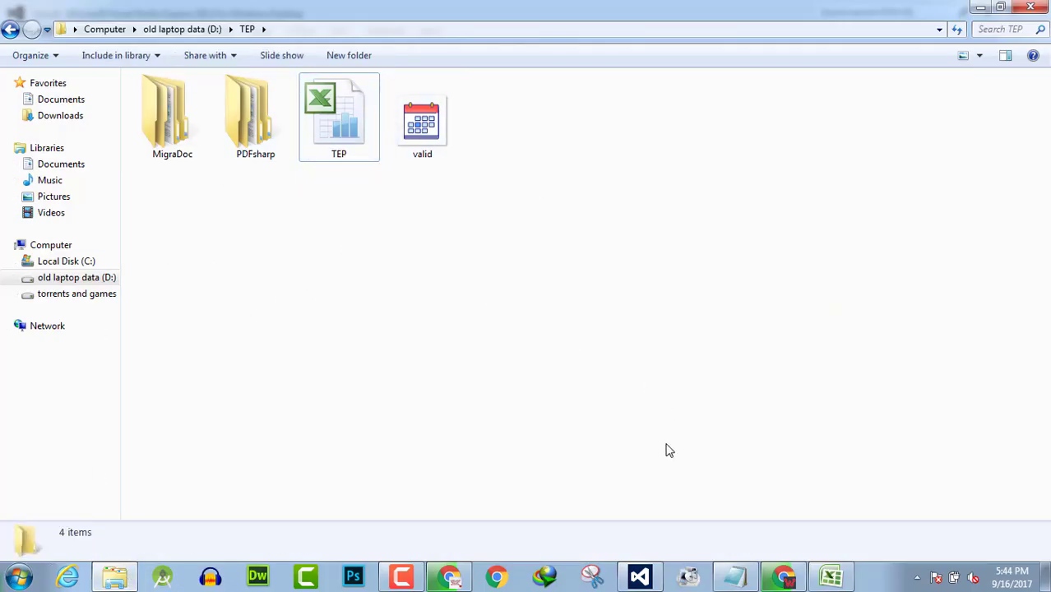
pyautogui.click(640, 576)
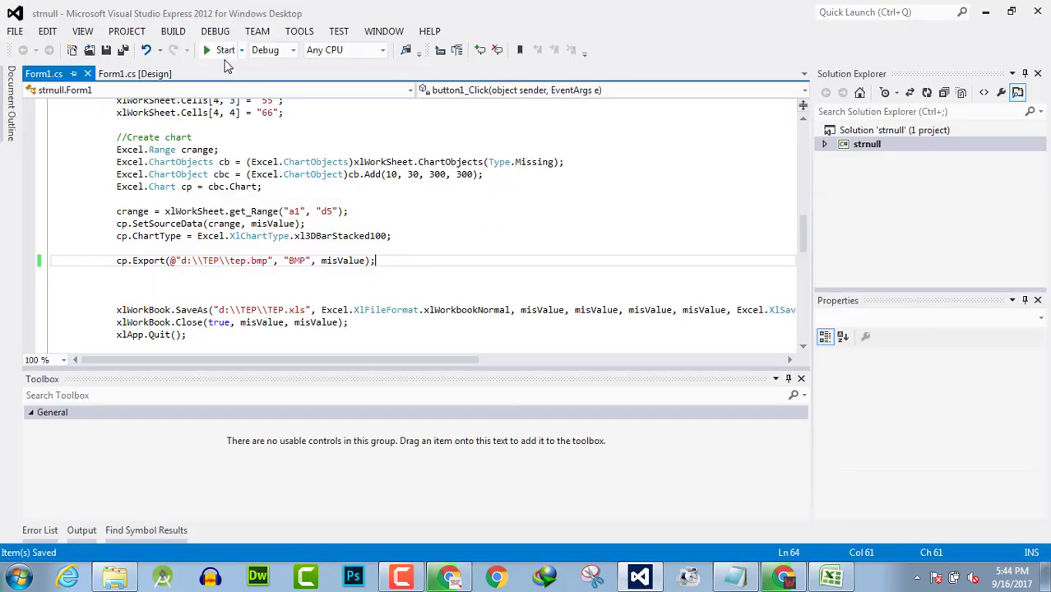
# Run the program via button1, break on the exception, and open the exported tep image.
pyautogui.click(225, 49)
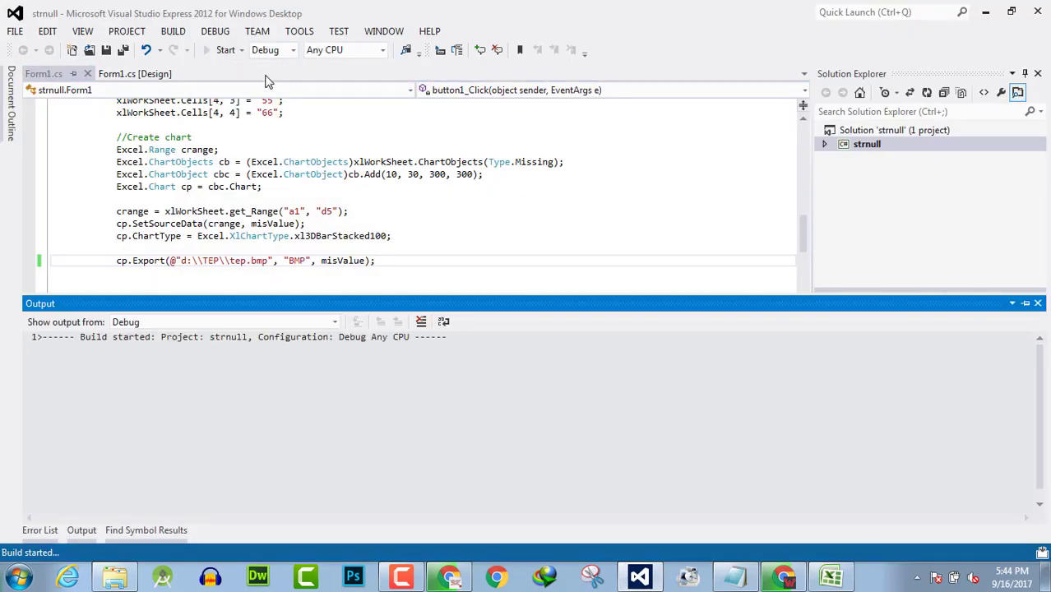
pyautogui.click(224, 50)
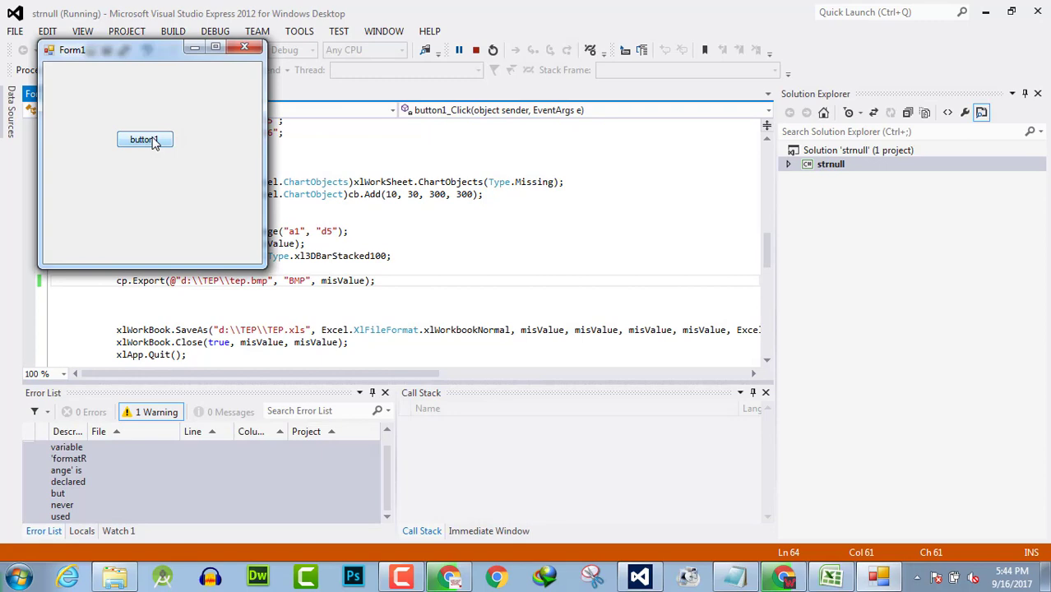
pyautogui.click(145, 139)
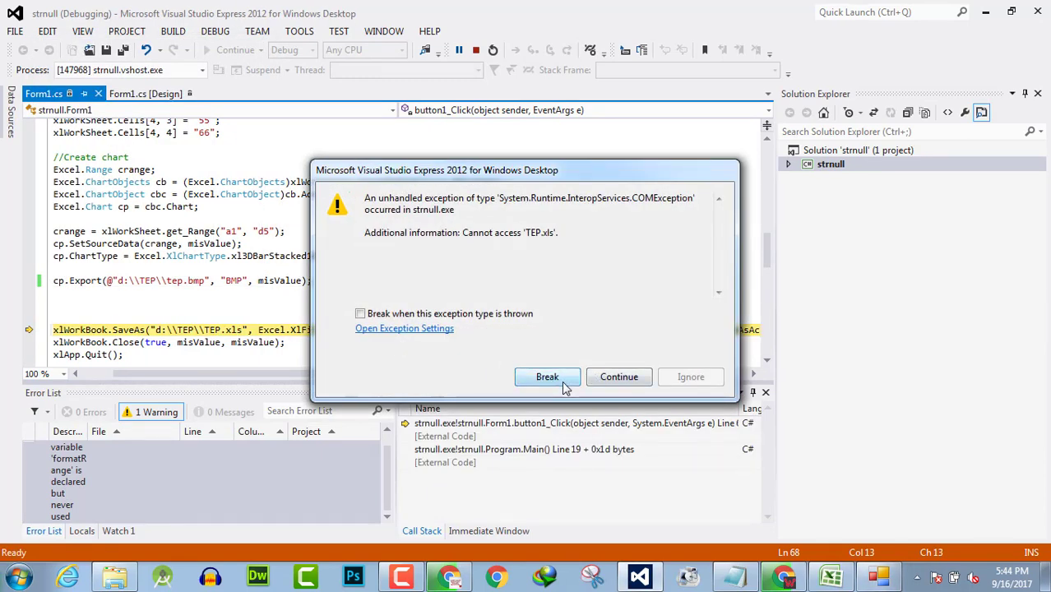
pyautogui.click(547, 377)
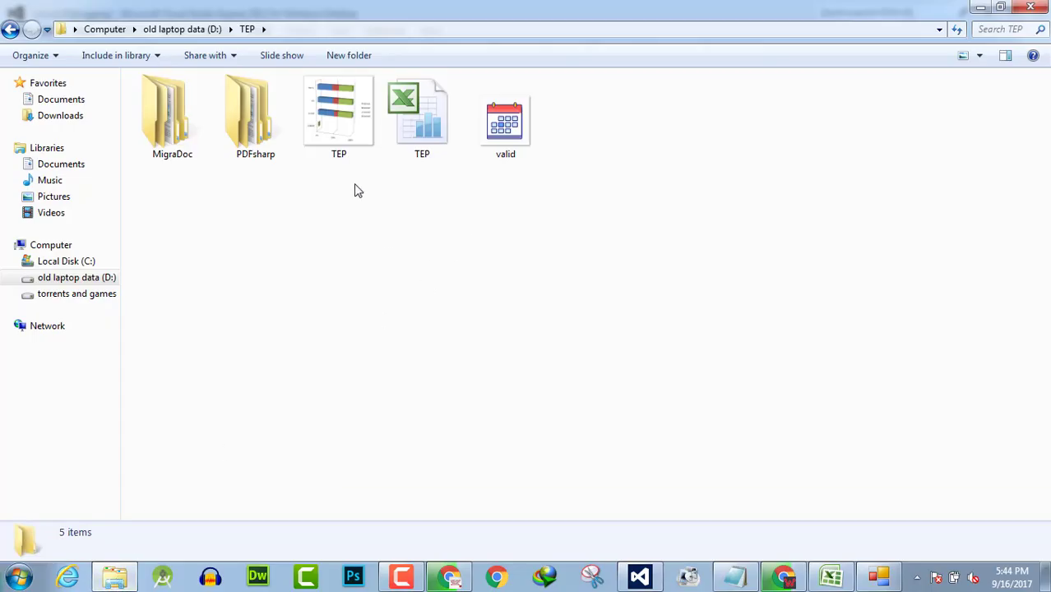
pyautogui.doubleClick(339, 111)
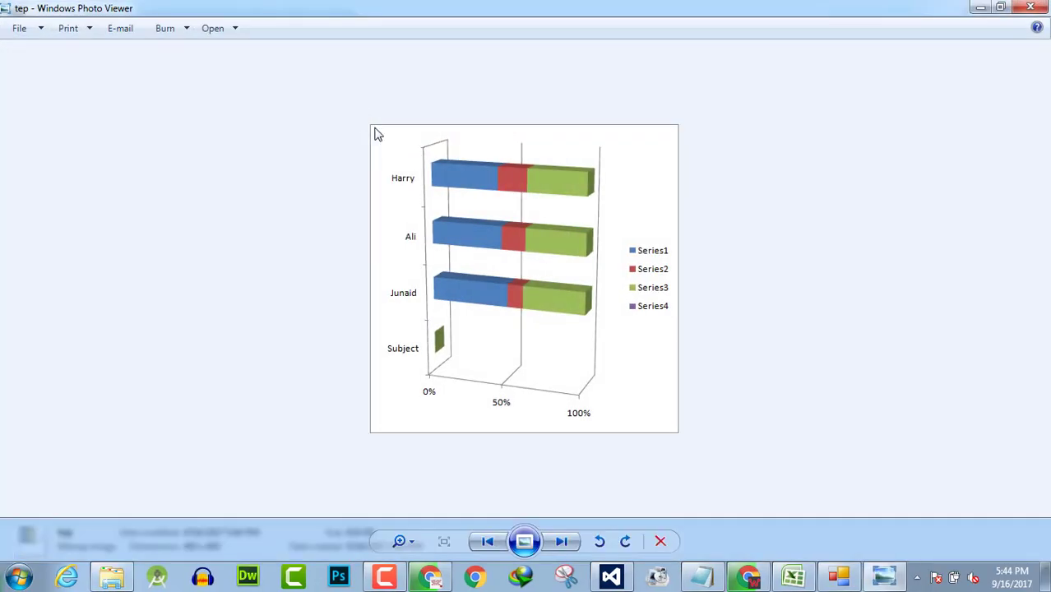
pyautogui.moveTo(433, 238)
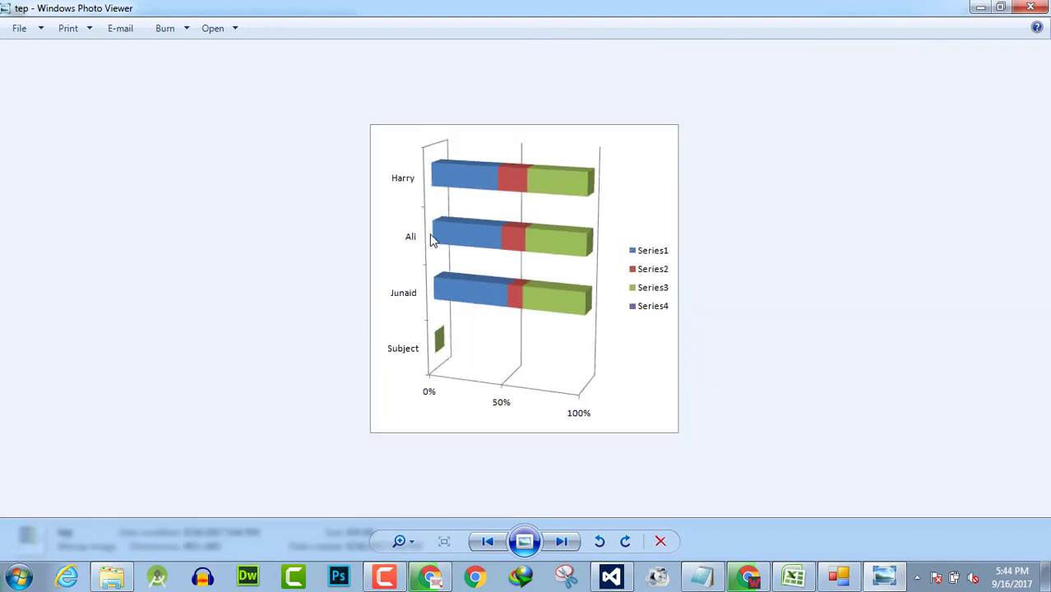
pyautogui.moveTo(847, 116)
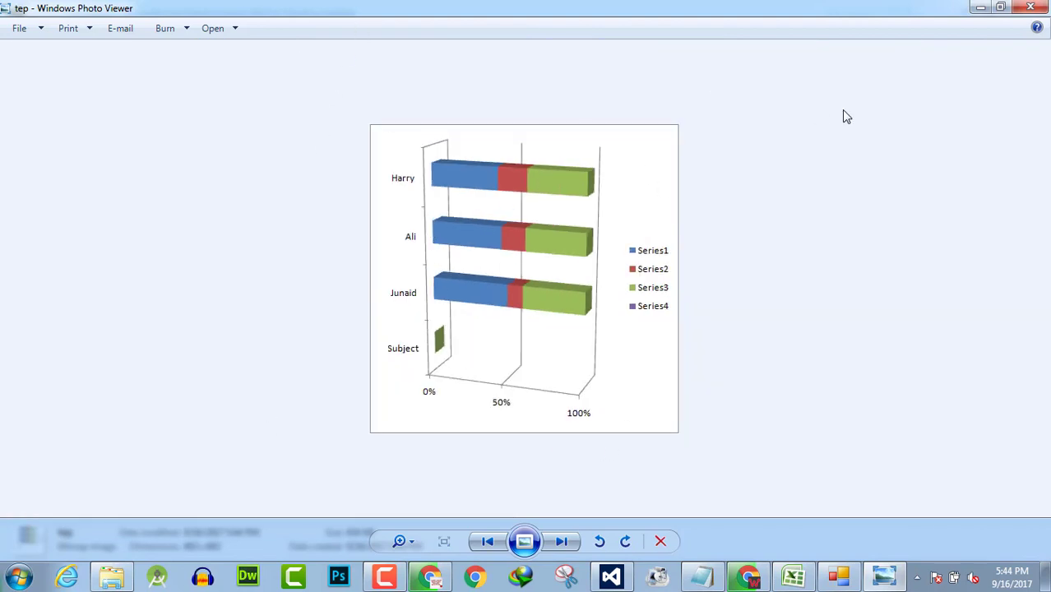
pyautogui.moveTo(799, 114)
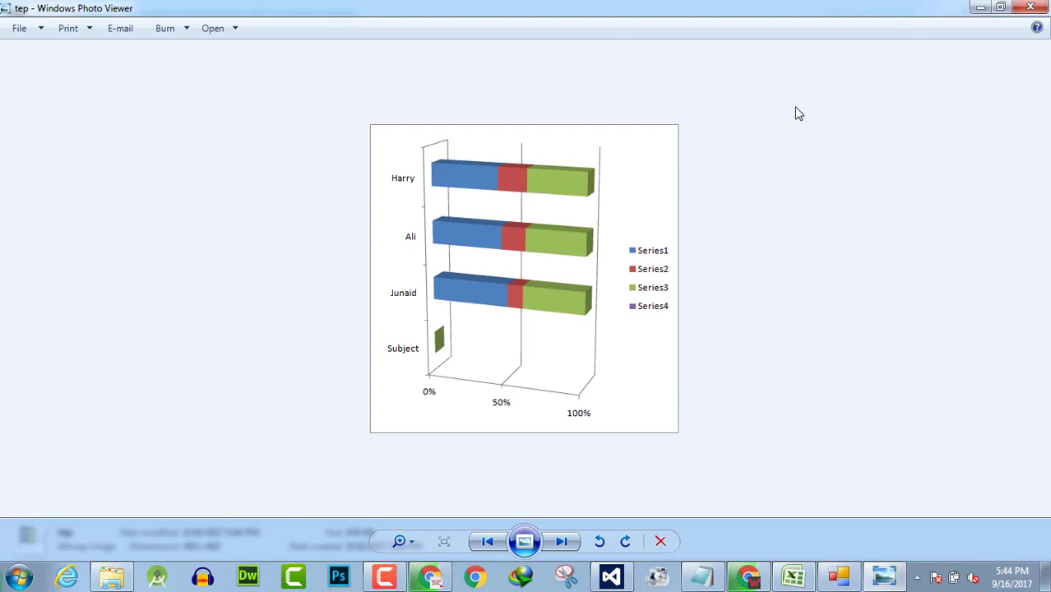
pyautogui.moveTo(368, 113)
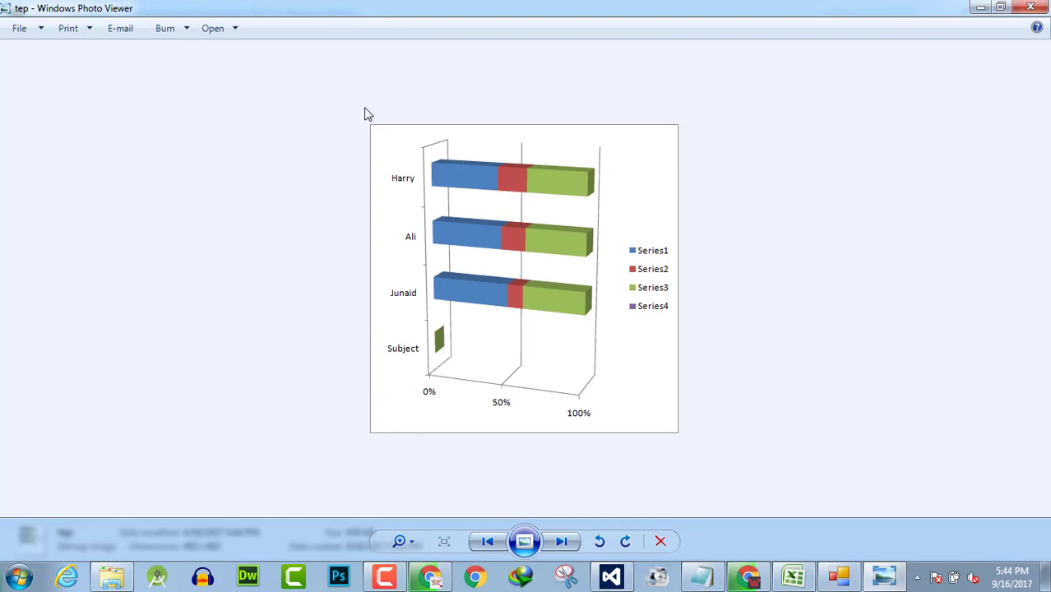
pyautogui.moveTo(725, 435)
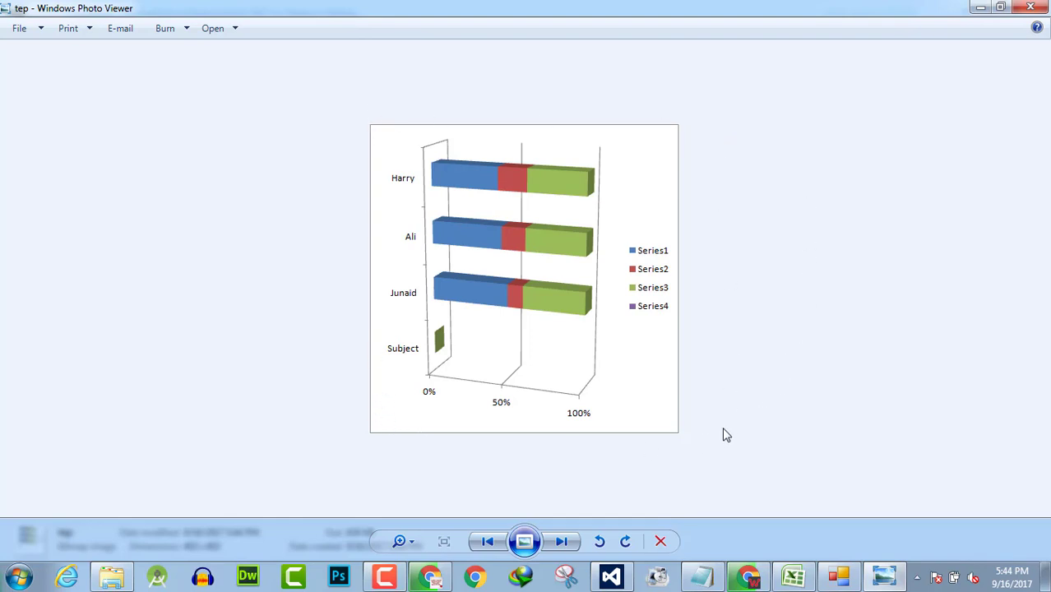
pyautogui.moveTo(796, 49)
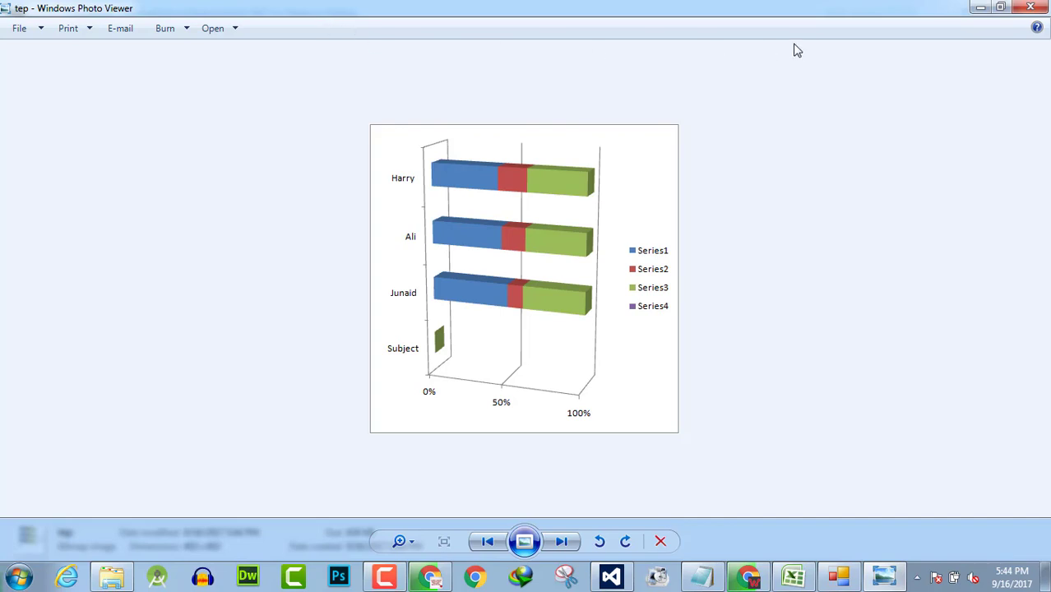
pyautogui.moveTo(837, 180)
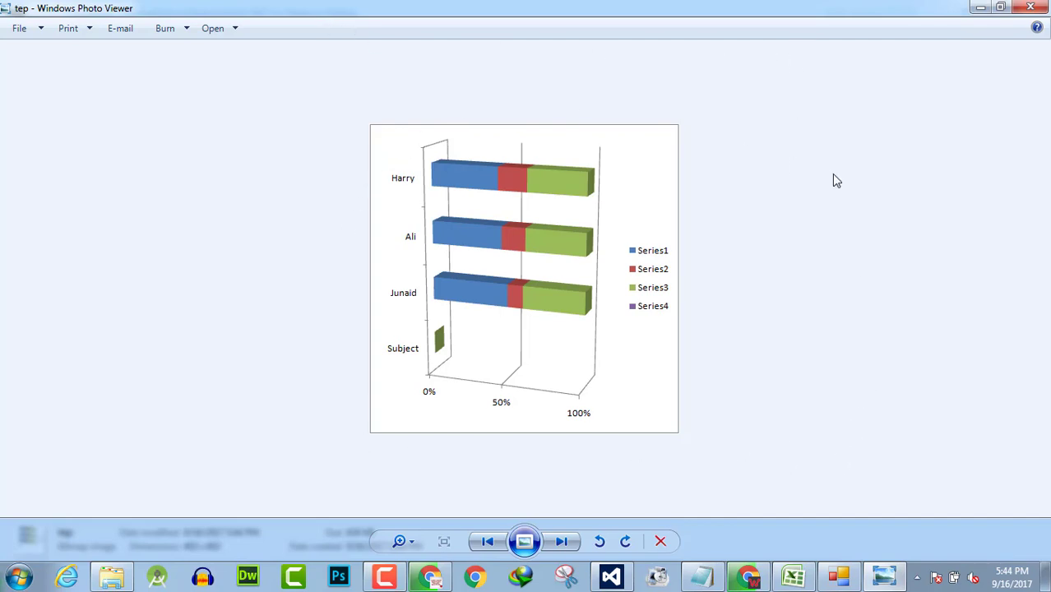
pyautogui.moveTo(841, 182)
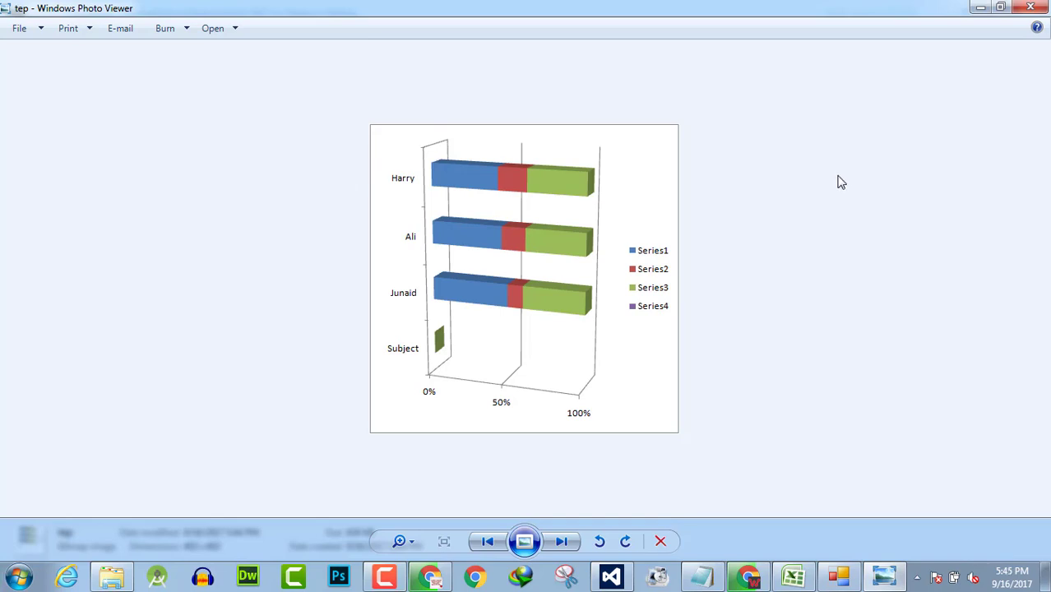